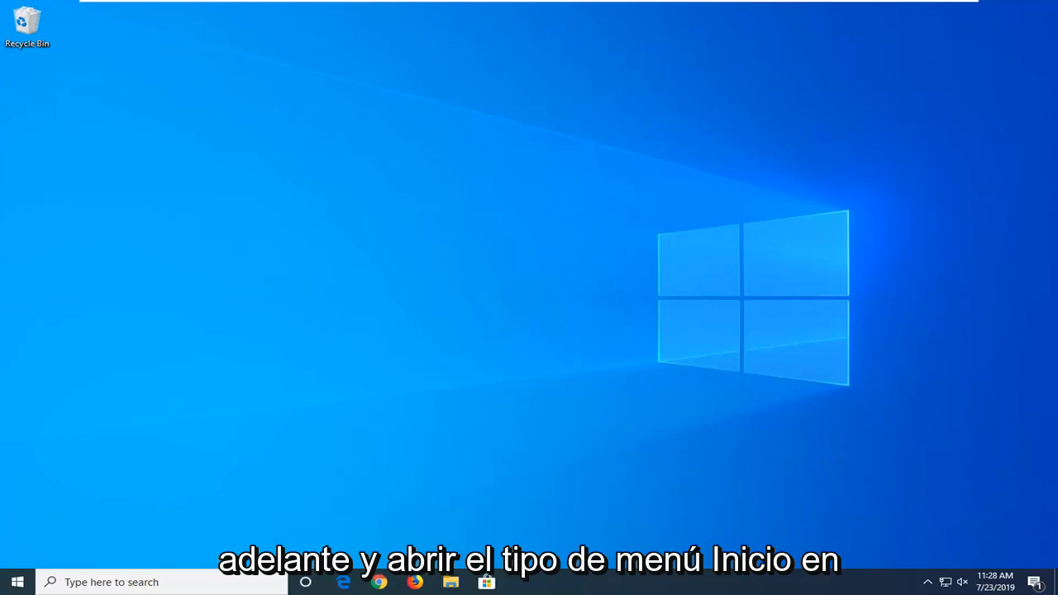
Search Start for cmd and launch Command Prompt as administrator, approving the UAC prompt.
left_click(19, 581)
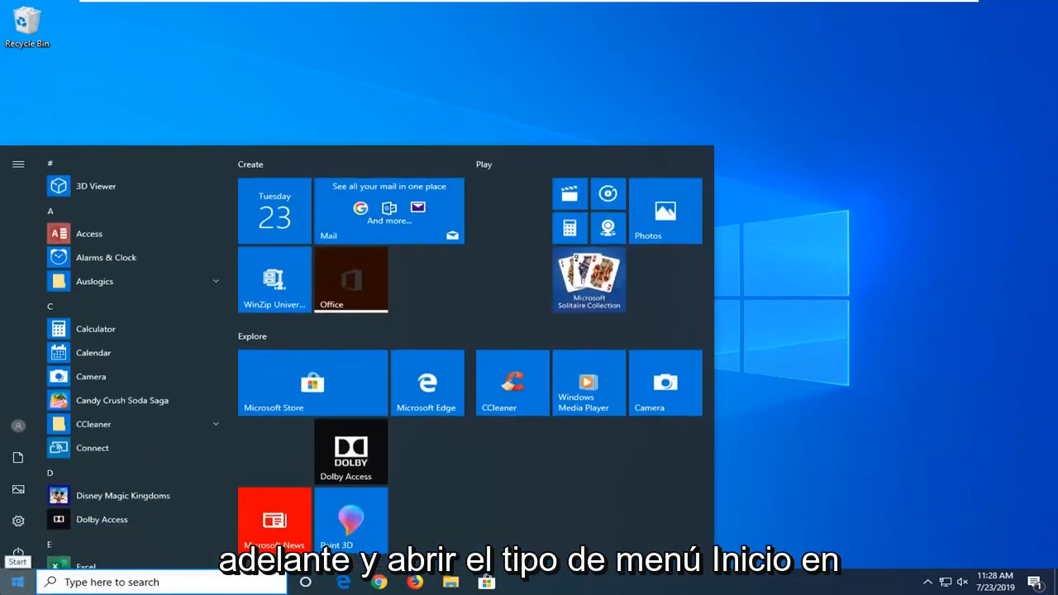
type("cmd")
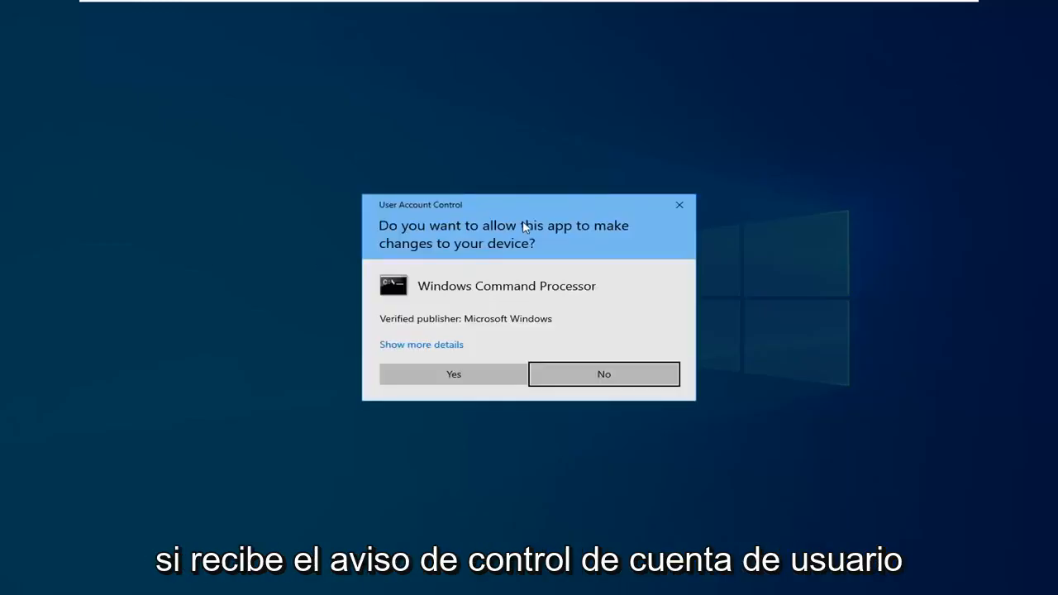
left_click(453, 374)
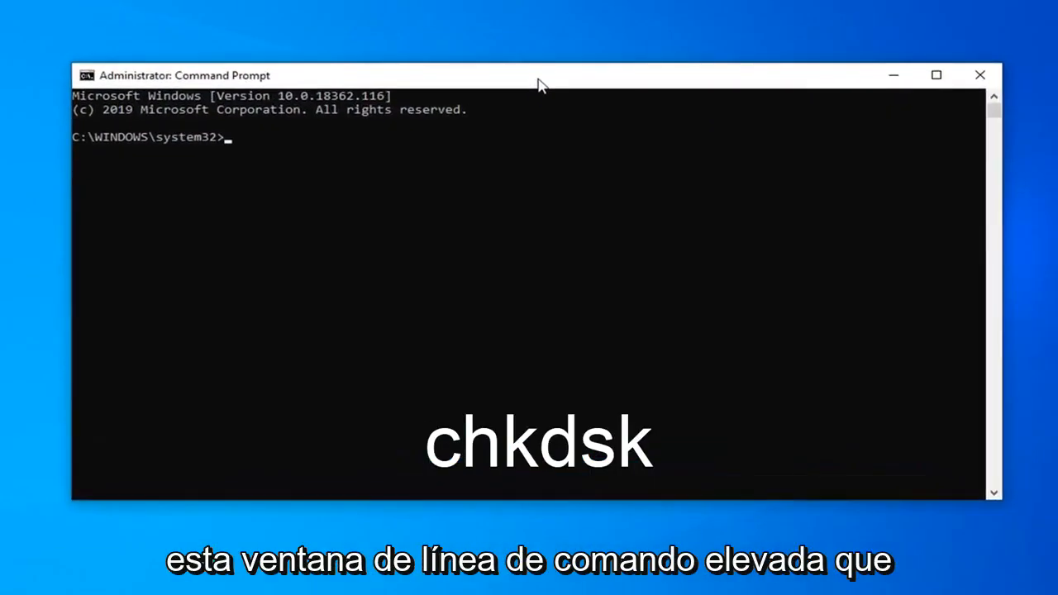
Run chkdsk to scan the NTFS file system.
type("chk")
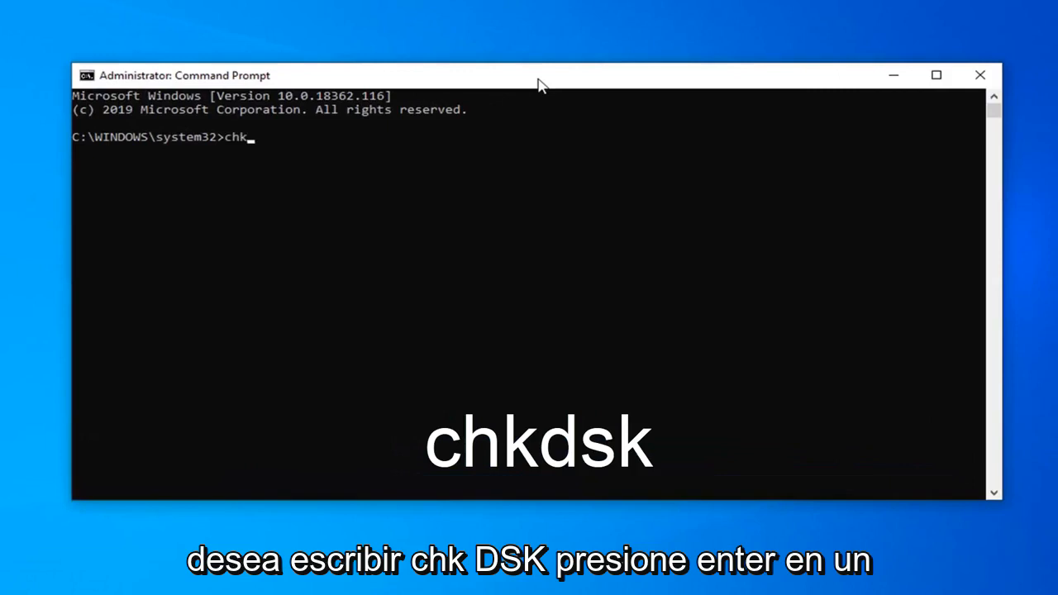
type("dsk")
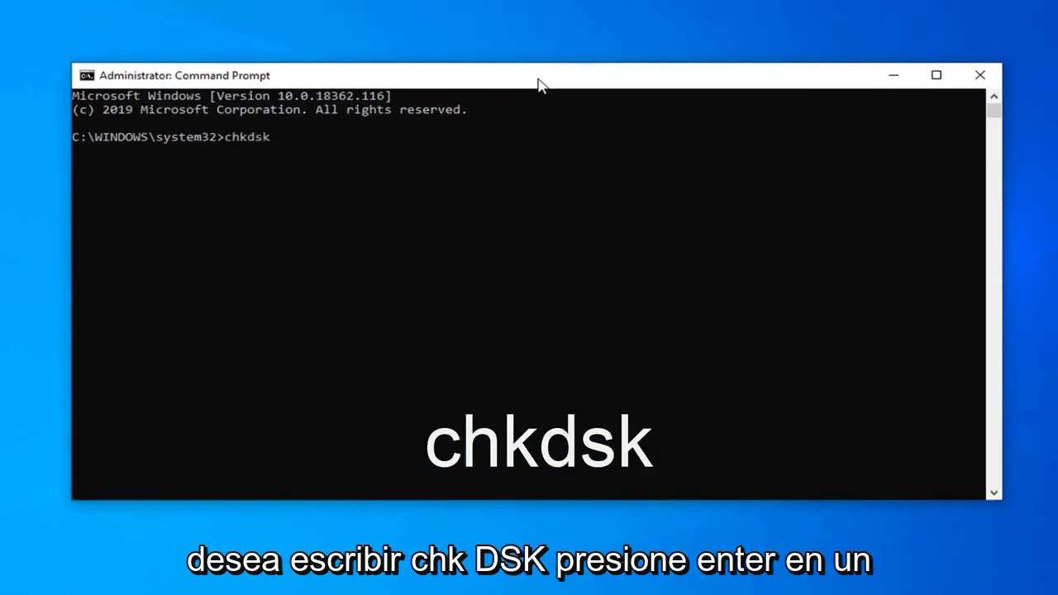
key("Enter")
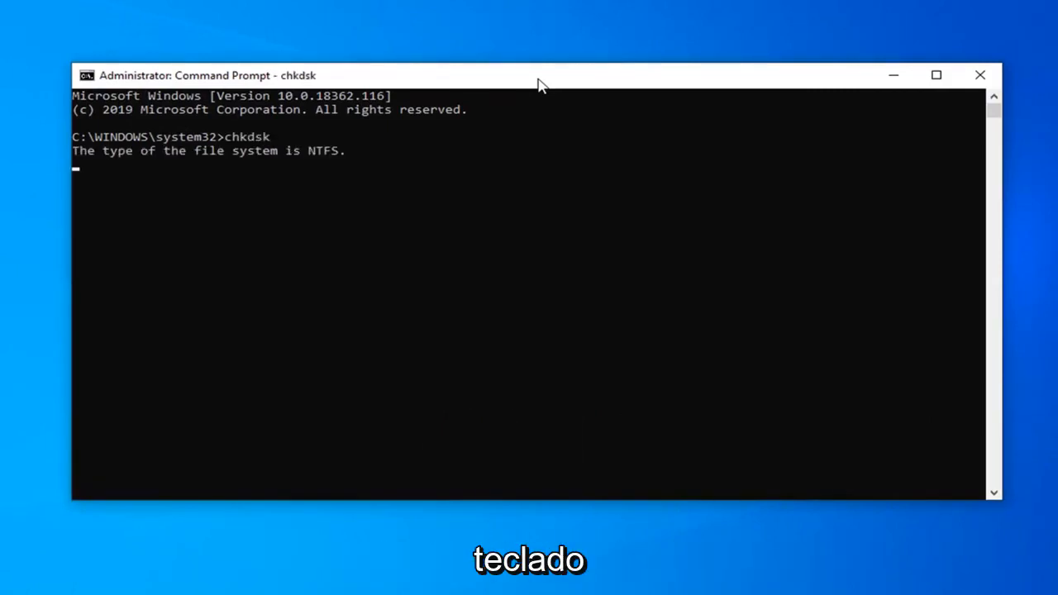
key("Enter")
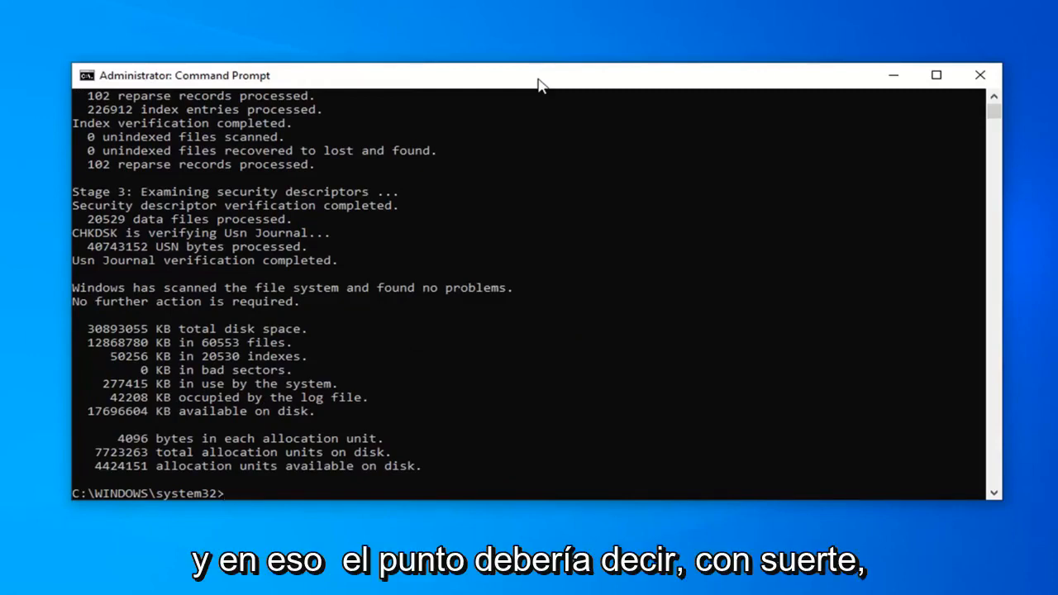
mouse_move(459, 288)
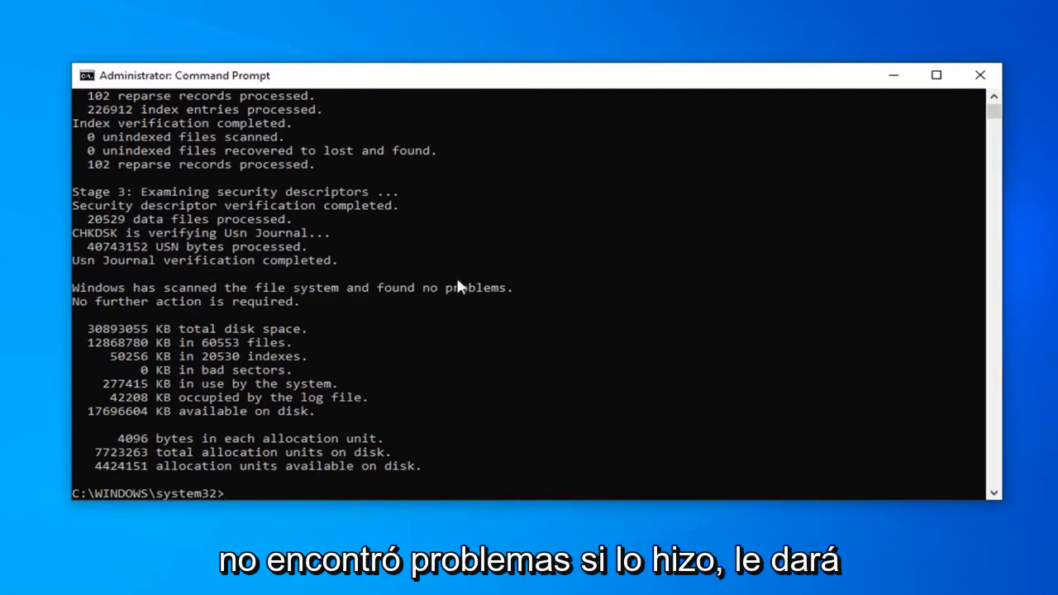
mouse_move(514, 294)
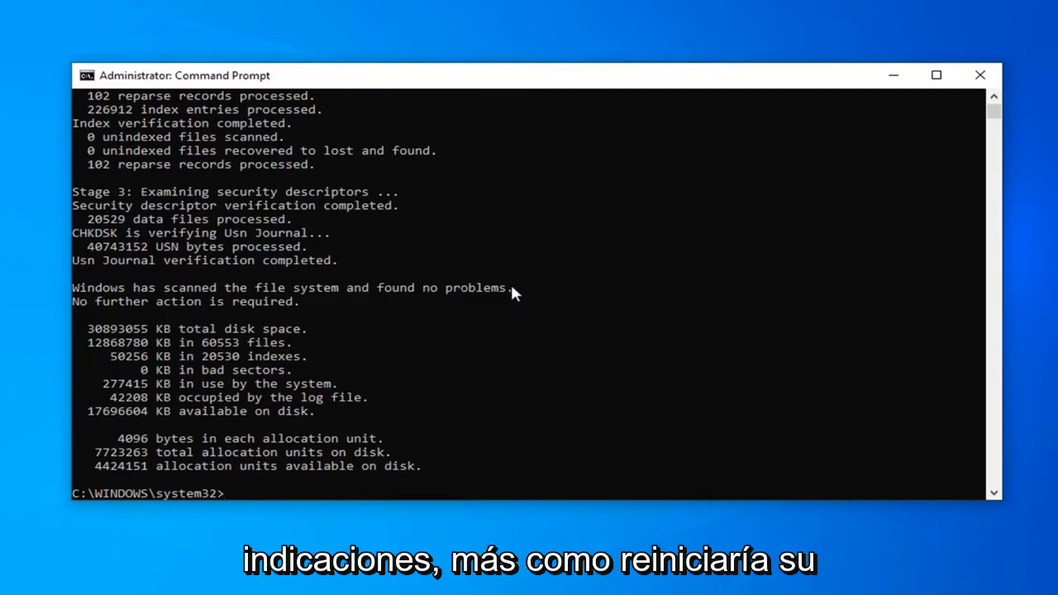
mouse_move(343, 299)
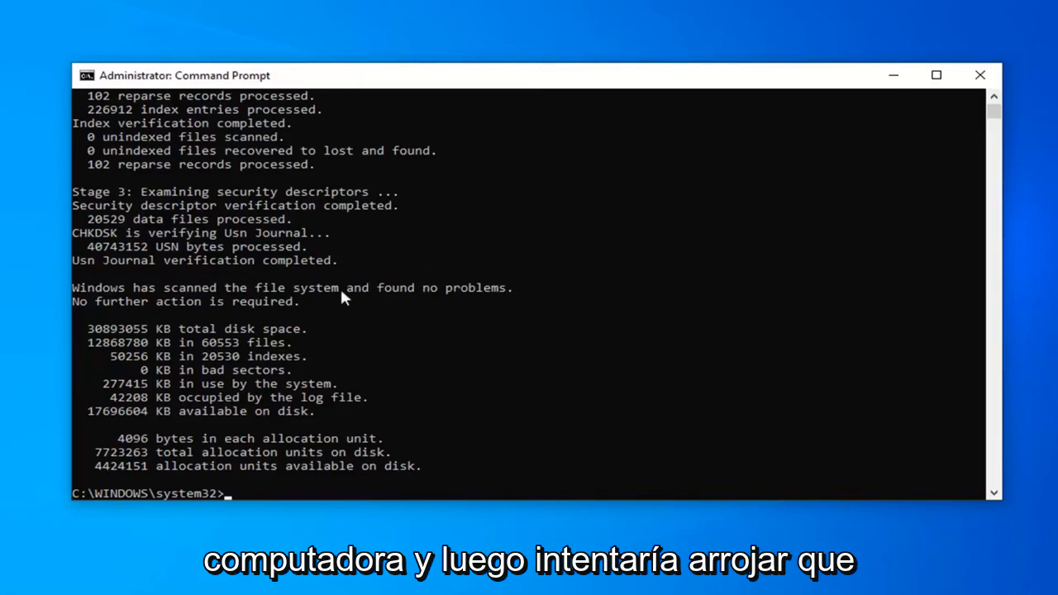
mouse_move(350, 310)
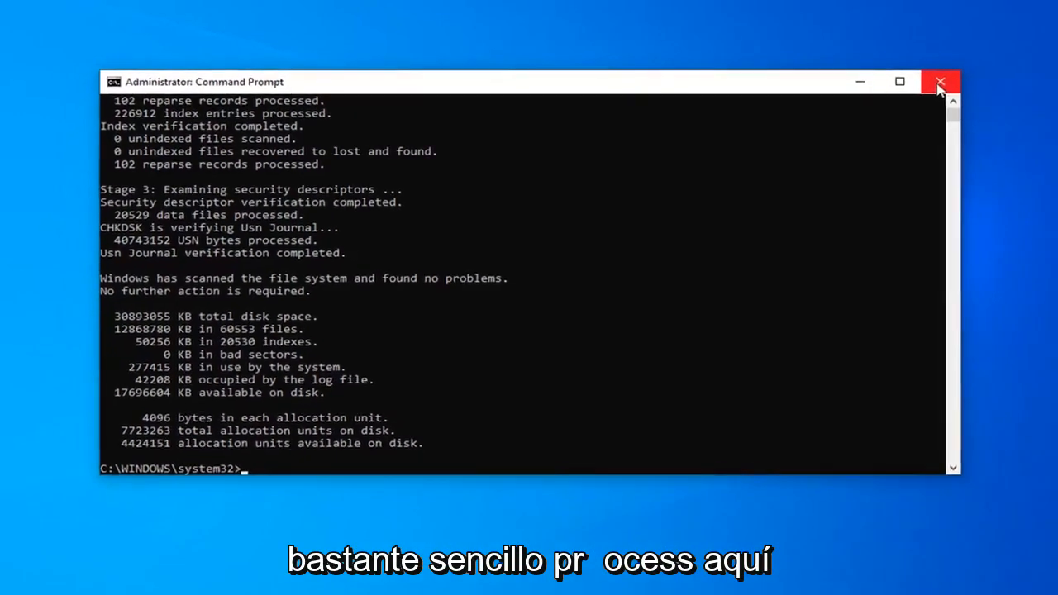
Close the administrator Command Prompt window to return to the desktop.
left_click(936, 81)
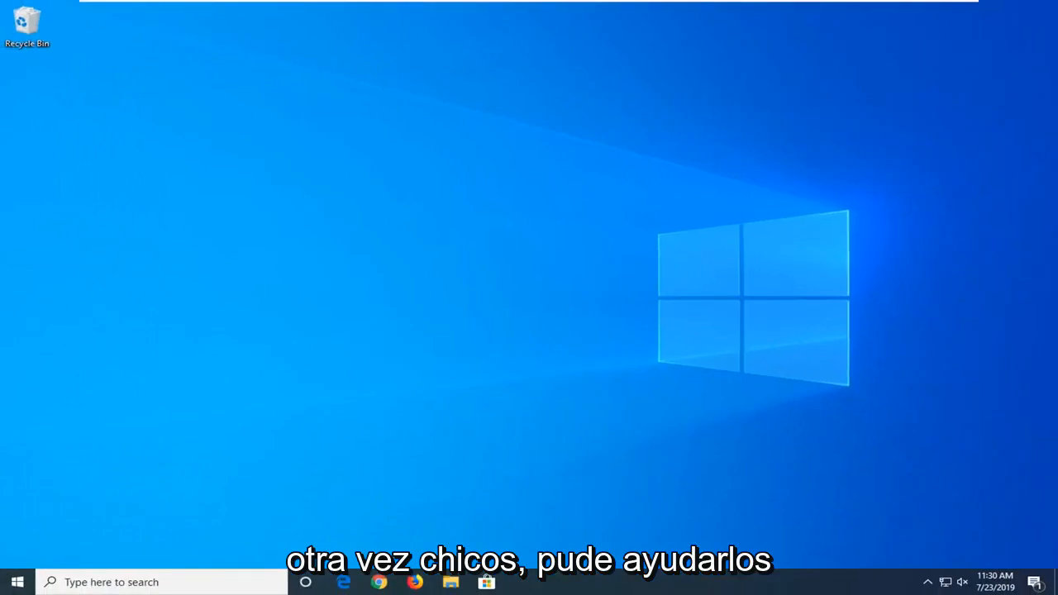